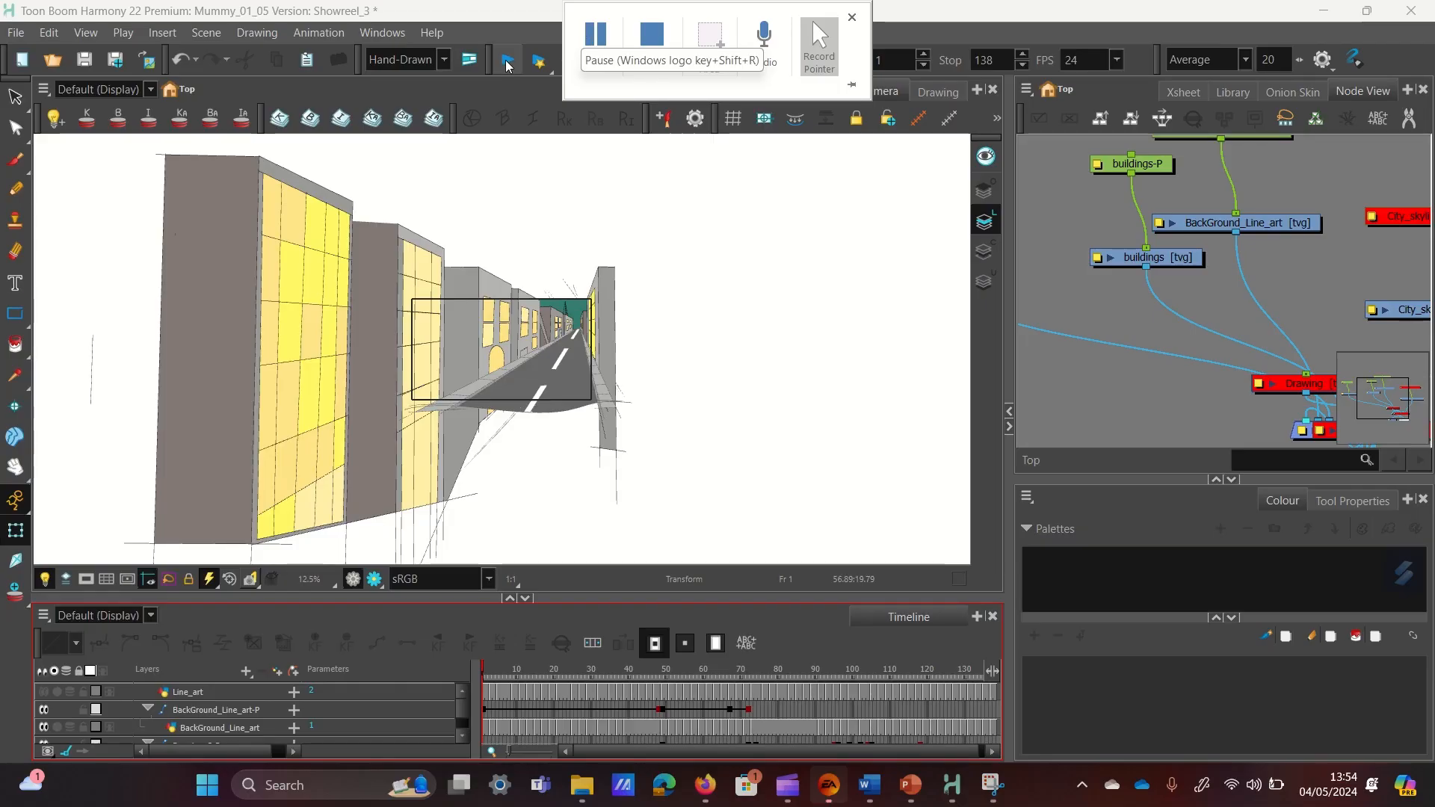
- Play the city-street scene forward from frame 1 to 138 so the camera travels down the street
left_click(507, 60)
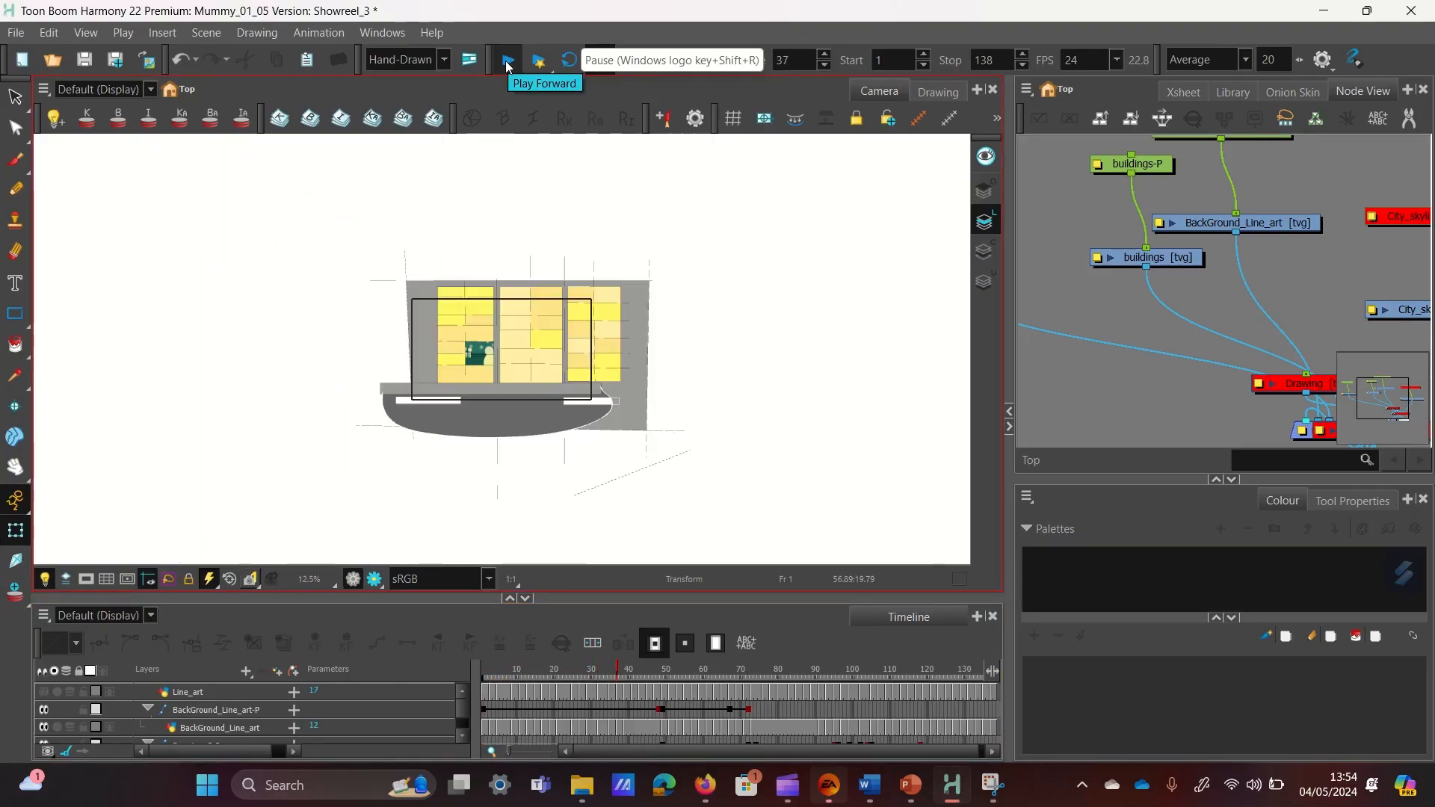
left_click(505, 60)
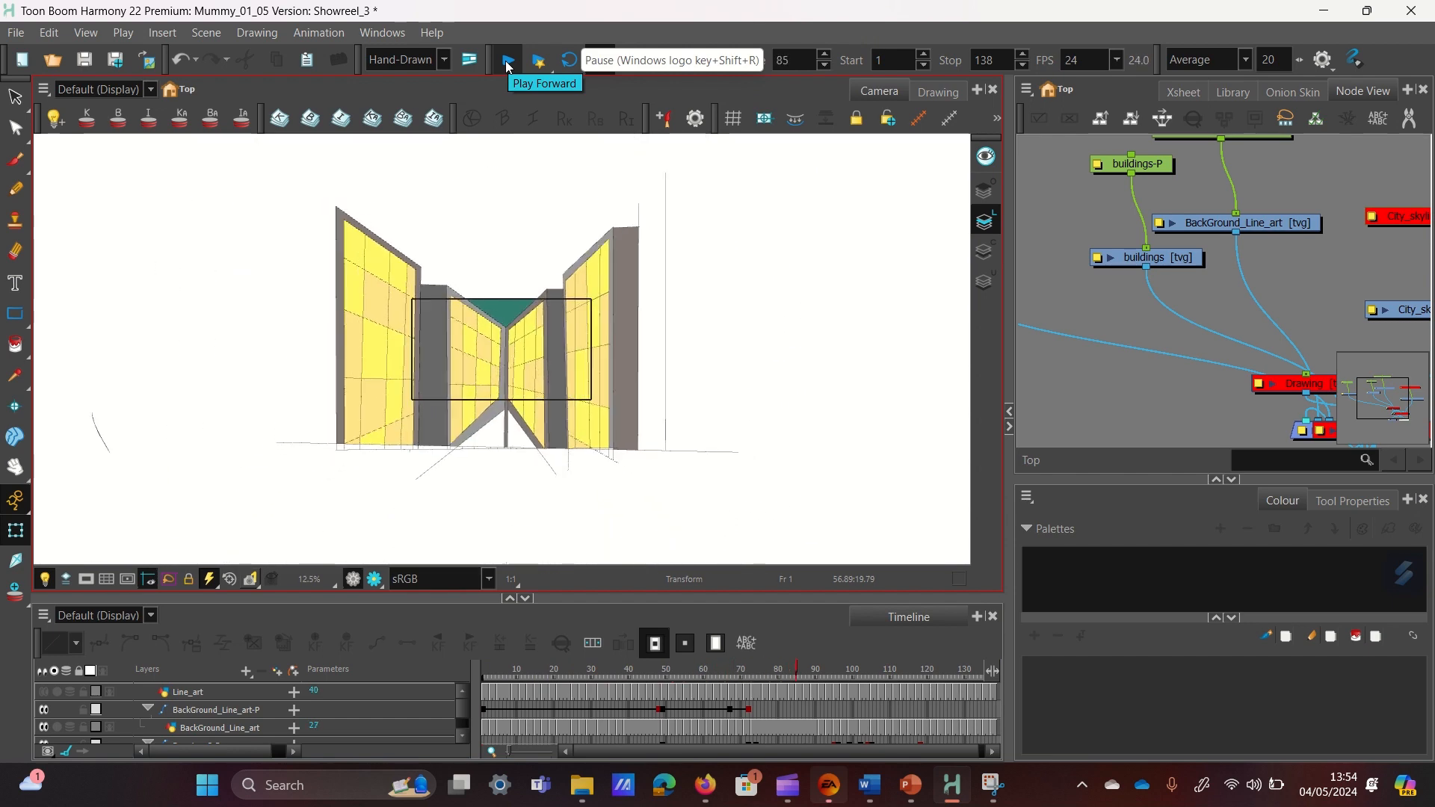
left_click(506, 60)
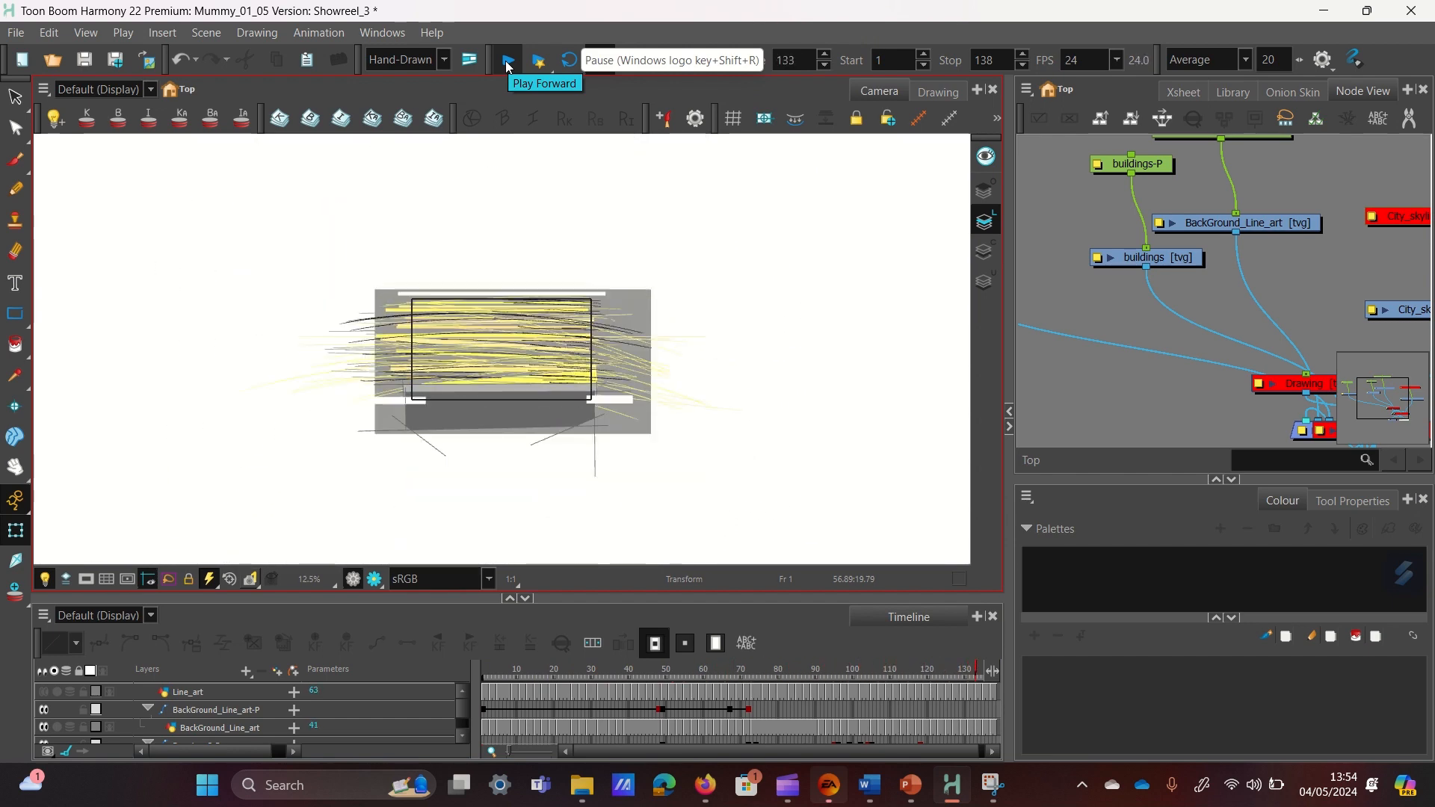
left_click(507, 60)
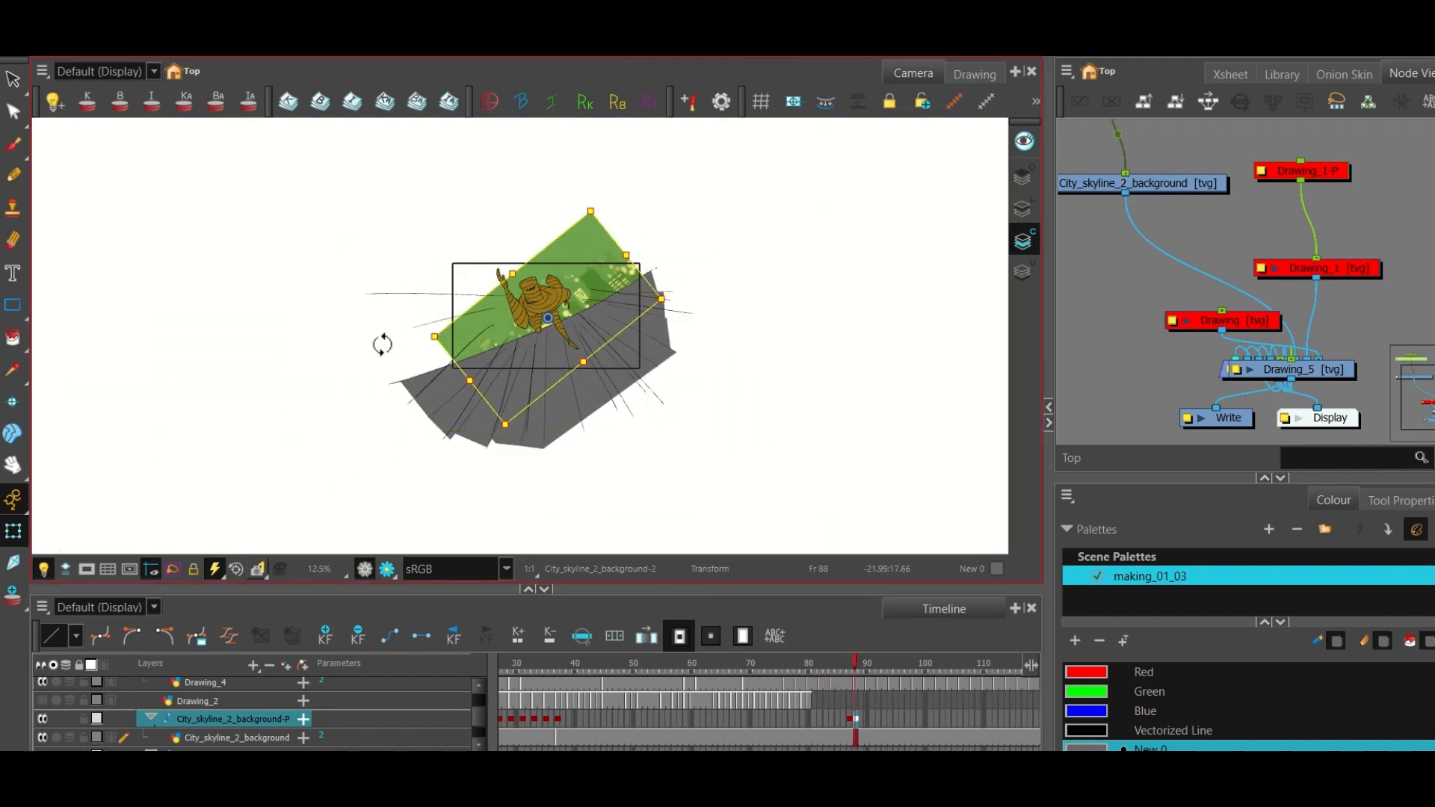
- Rotate the City_skyline_2_background-P layer, then advance the mummy drawing from frame 12 to 13
left_click(865, 664)
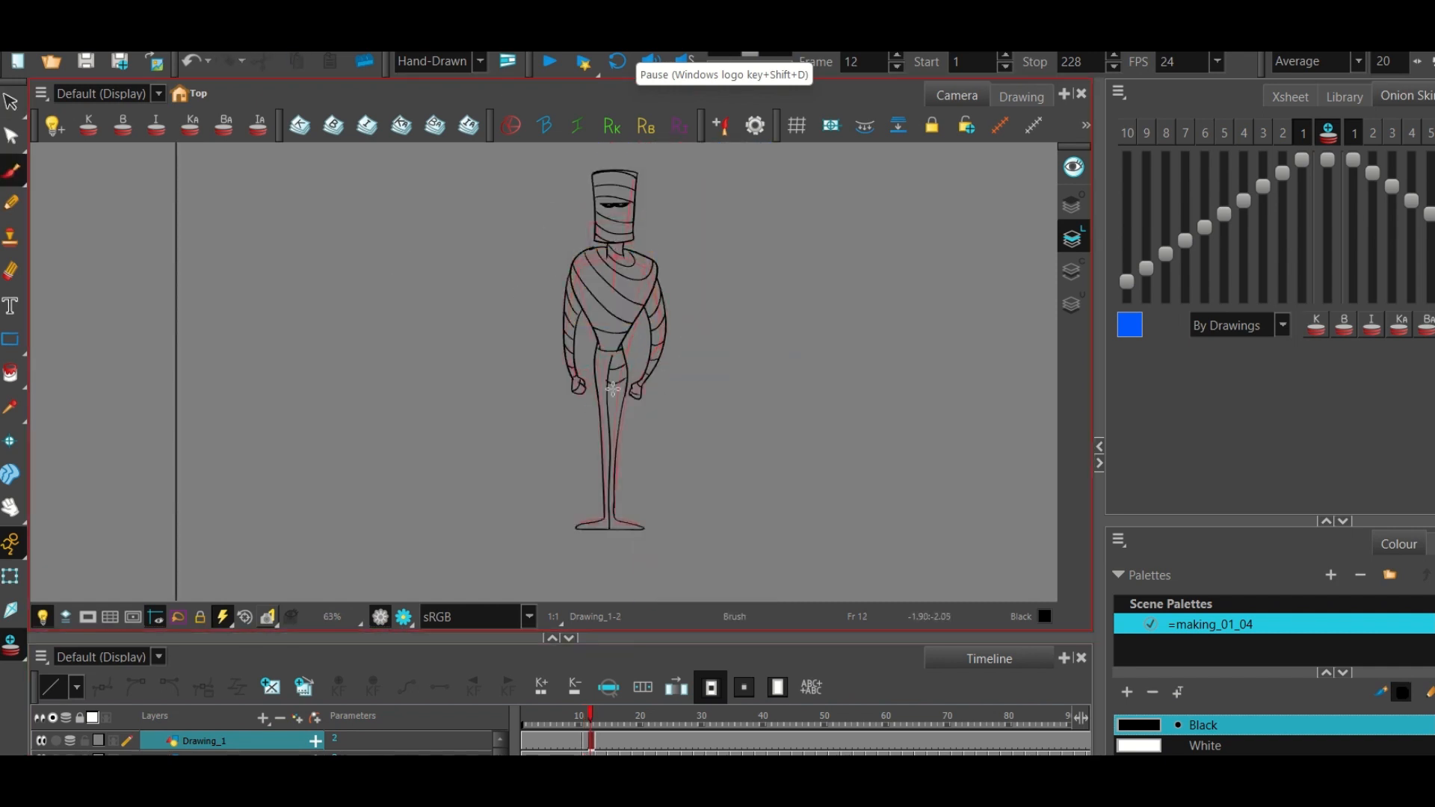
left_click(597, 716)
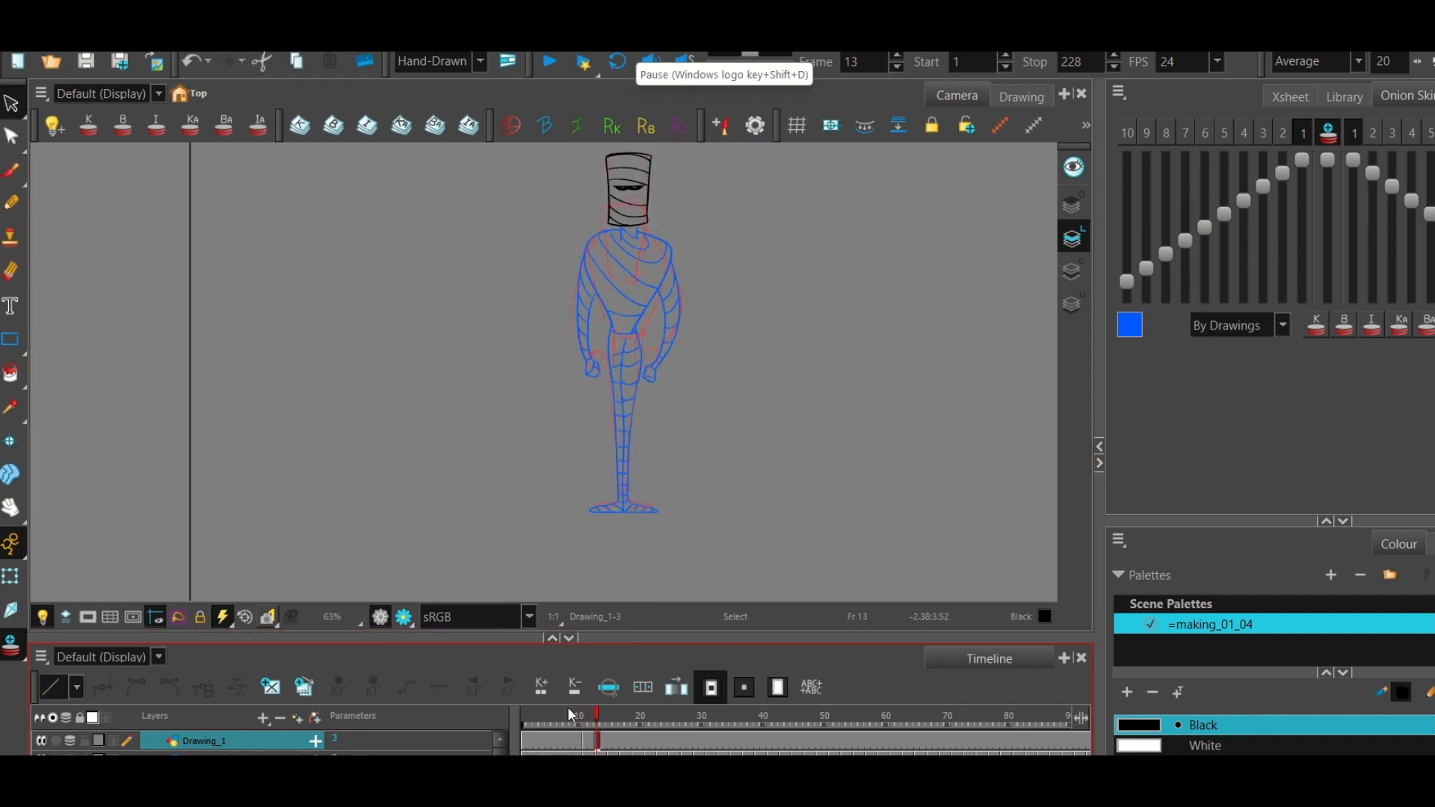